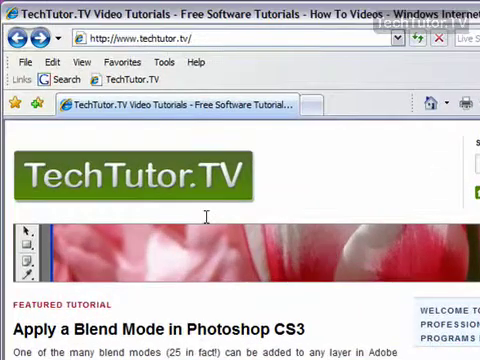
Step: Open Page Setup from the File menu for the TechTutor.TV page
left_click(19, 61)
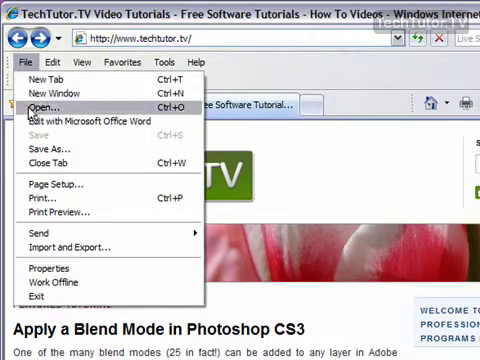
left_click(70, 211)
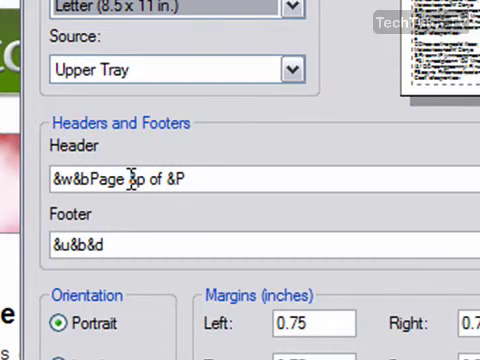
left_click(184, 181)
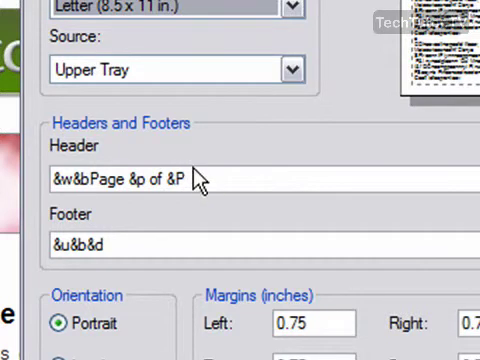
mouse_move(68, 265)
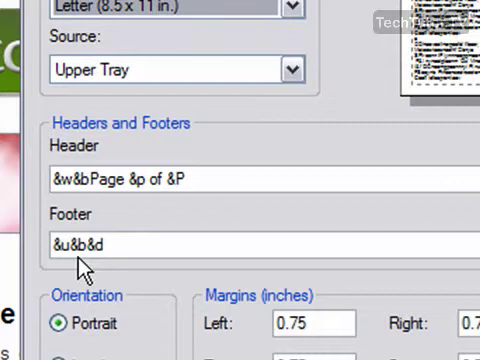
mouse_move(105, 267)
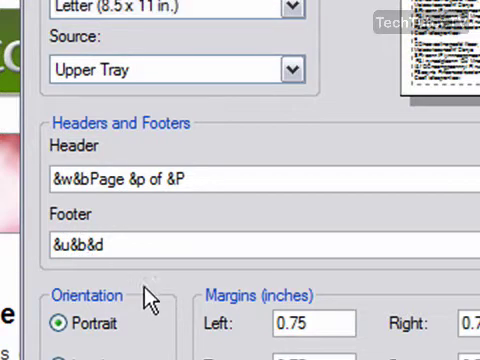
Step: Append &b&T to the footer code so it reads &u&b&D&b&T
left_click(100, 243)
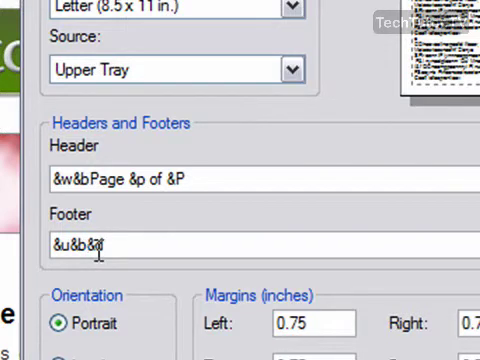
type("&b&")
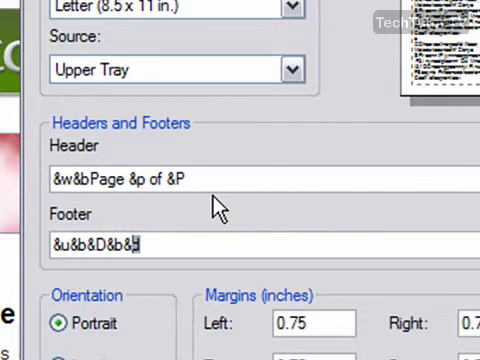
type("T")
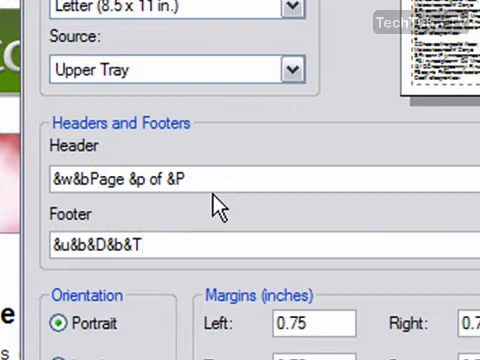
Step: Insert &bPrint-out after &w&b in the header code and confirm with OK
left_click(185, 180)
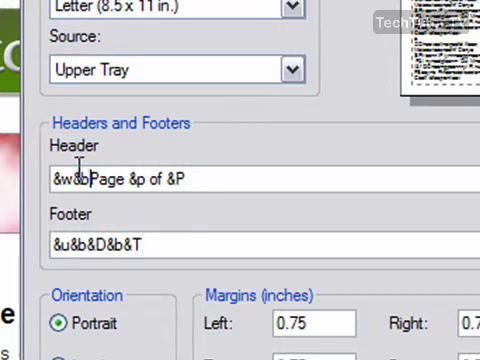
type("&b")
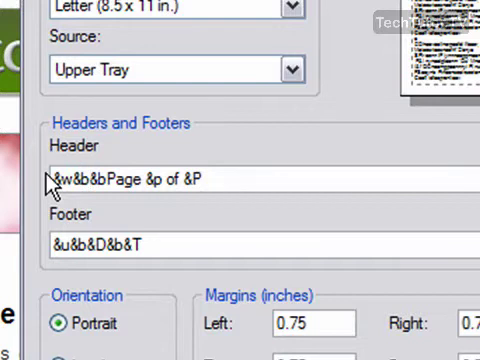
type("Print")
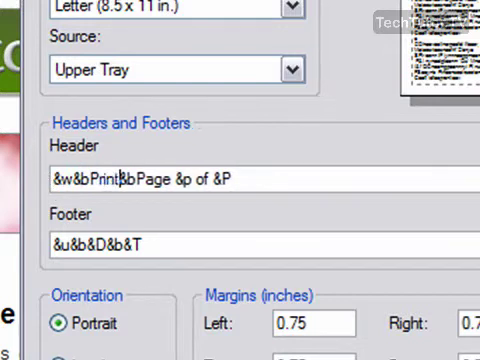
type("-out")
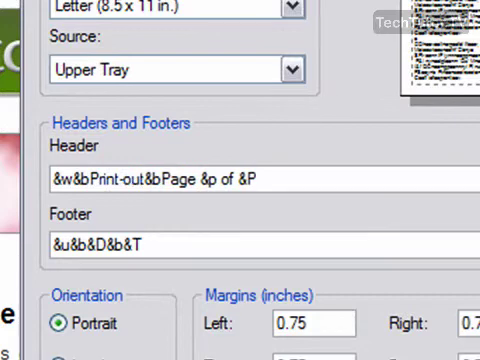
left_click(175, 179)
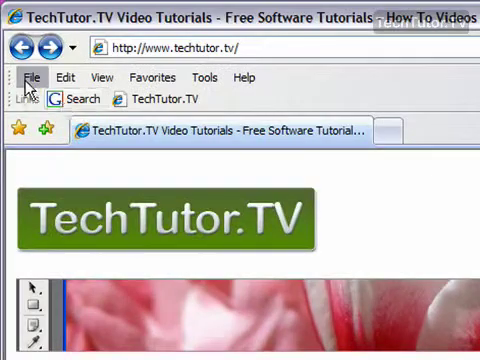
Step: Open Print Preview and scroll down to check the new header and footer
left_click(34, 77)
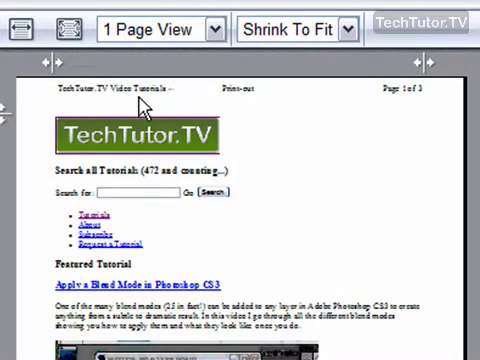
mouse_move(238, 96)
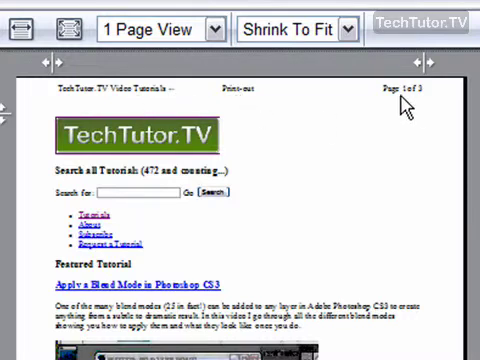
scroll("down", 3)
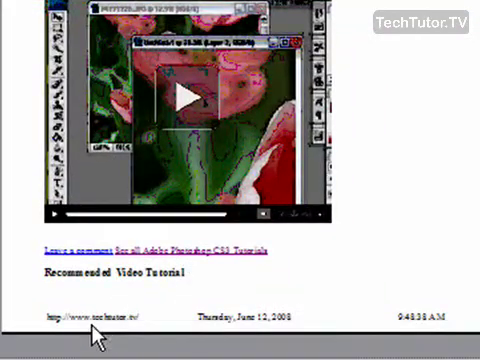
mouse_move(280, 330)
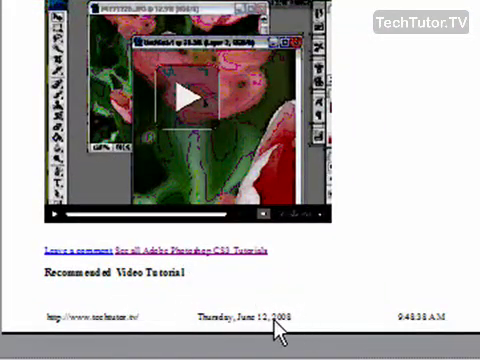